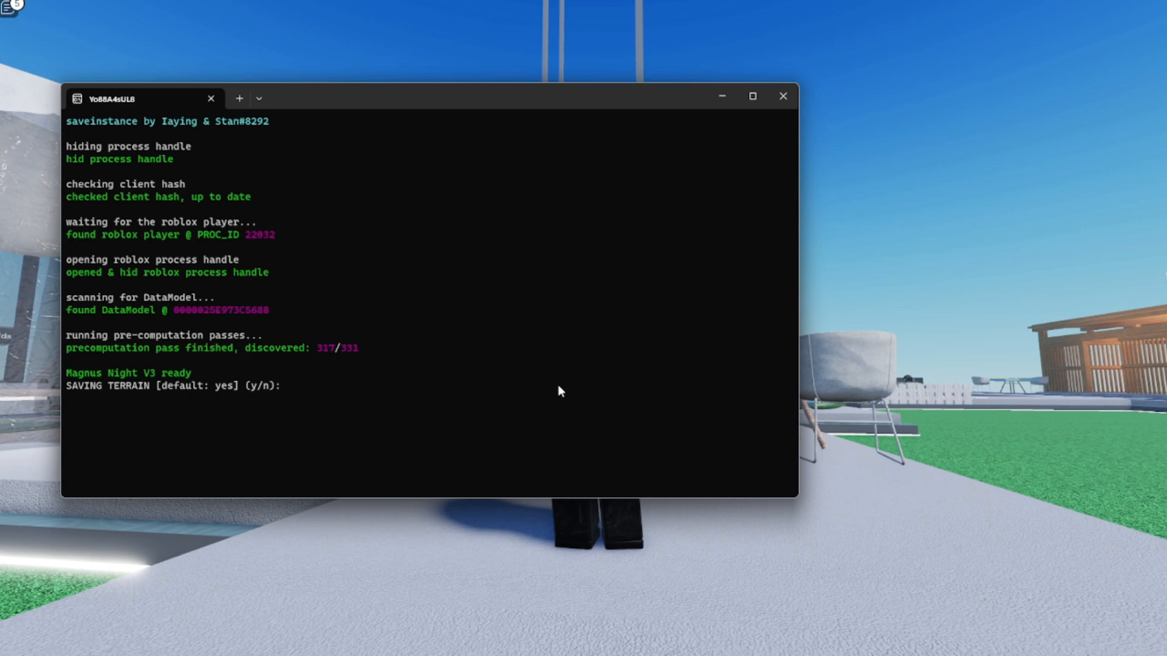
Confirm terrain and script saving with 'y' and begin the save command.
type("y")
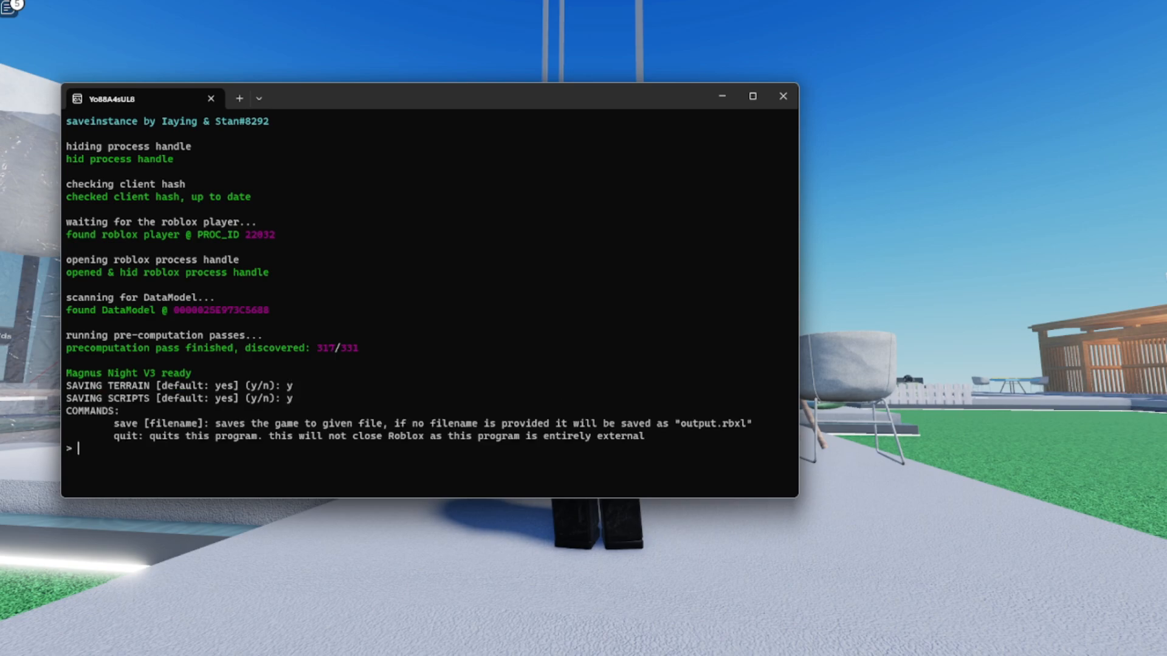
type("save")
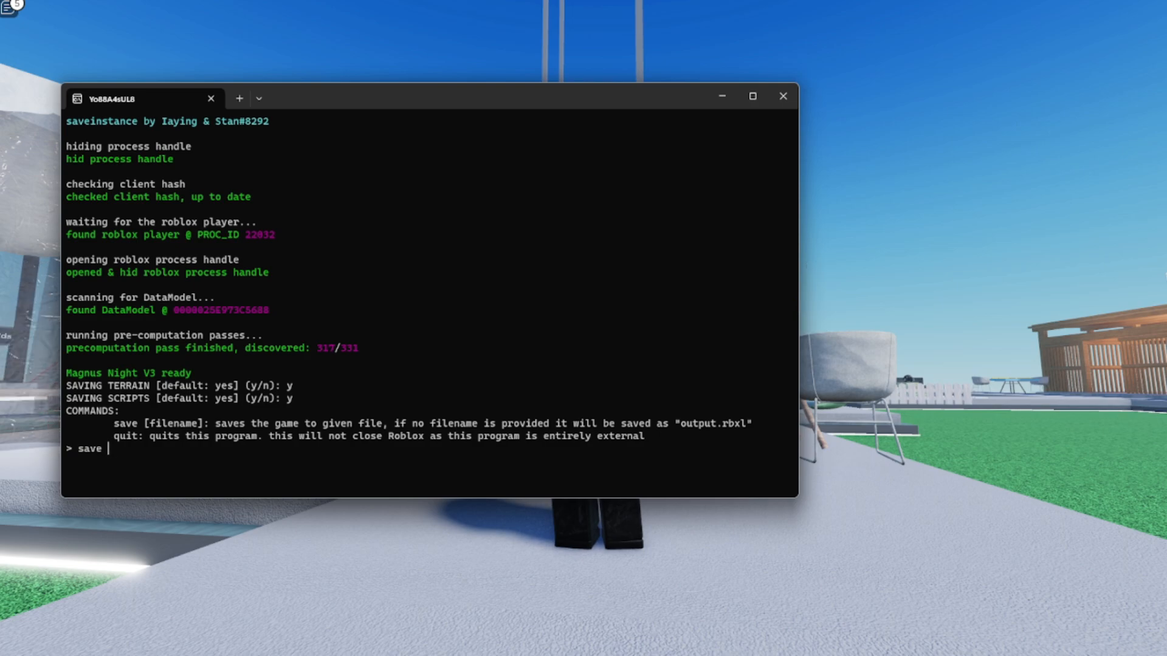
Save the game as a place file named 'im gay'.
type("im gay")
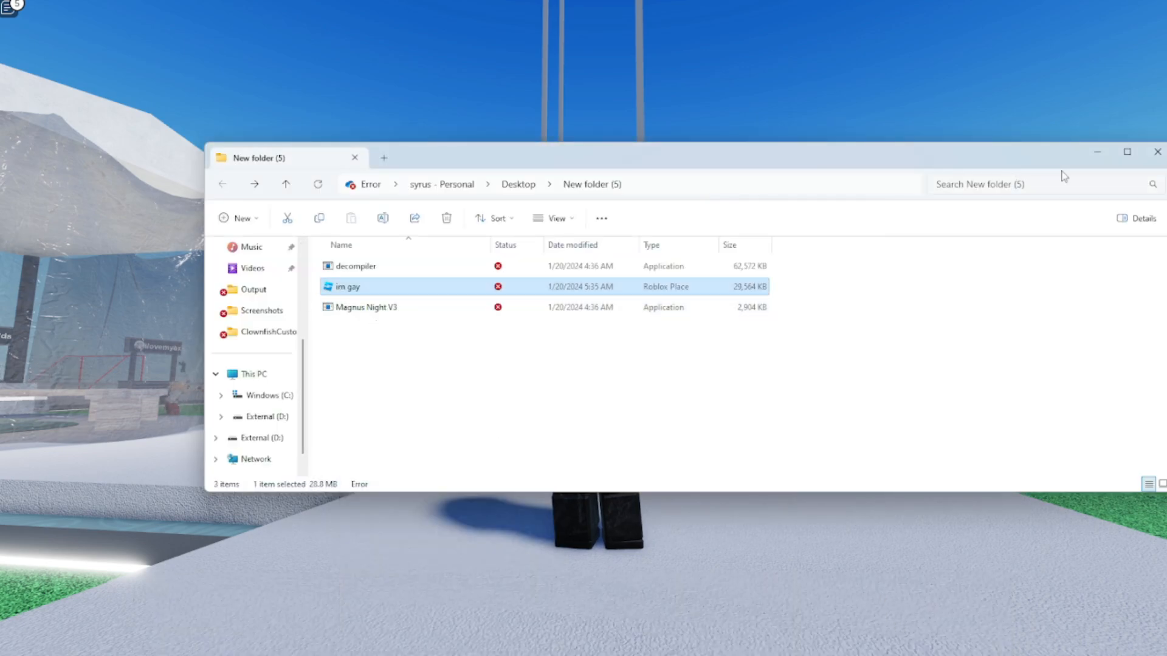
Close the Explorer window after verifying the 29,564 KB .rbxl file, returning to the game.
left_click(1157, 153)
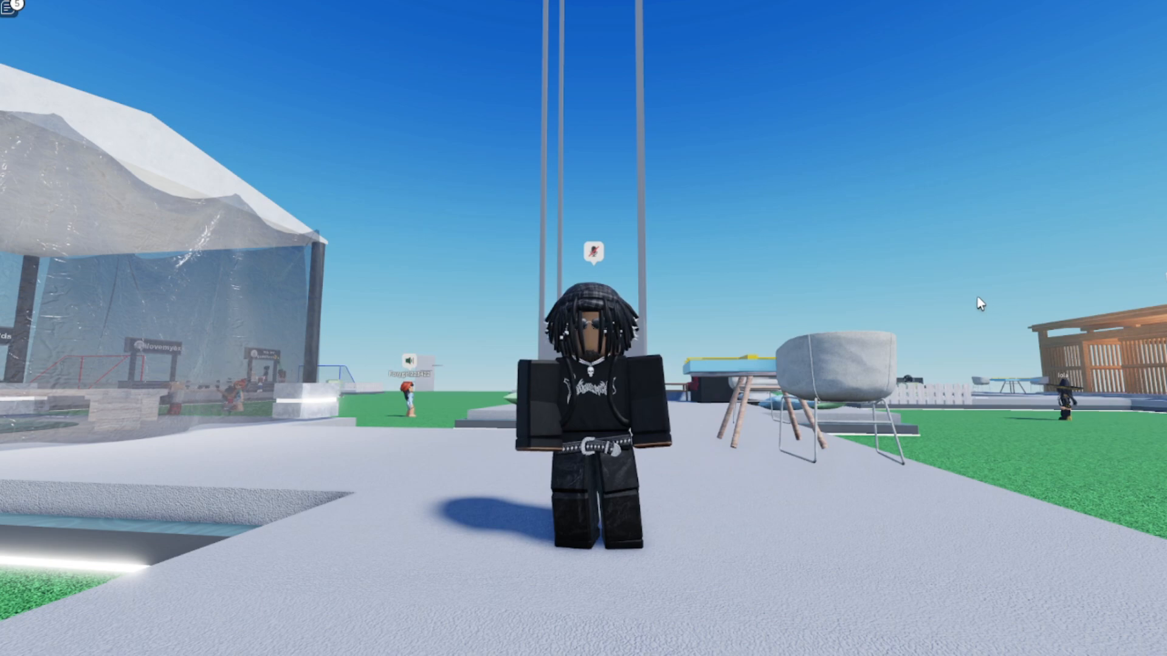